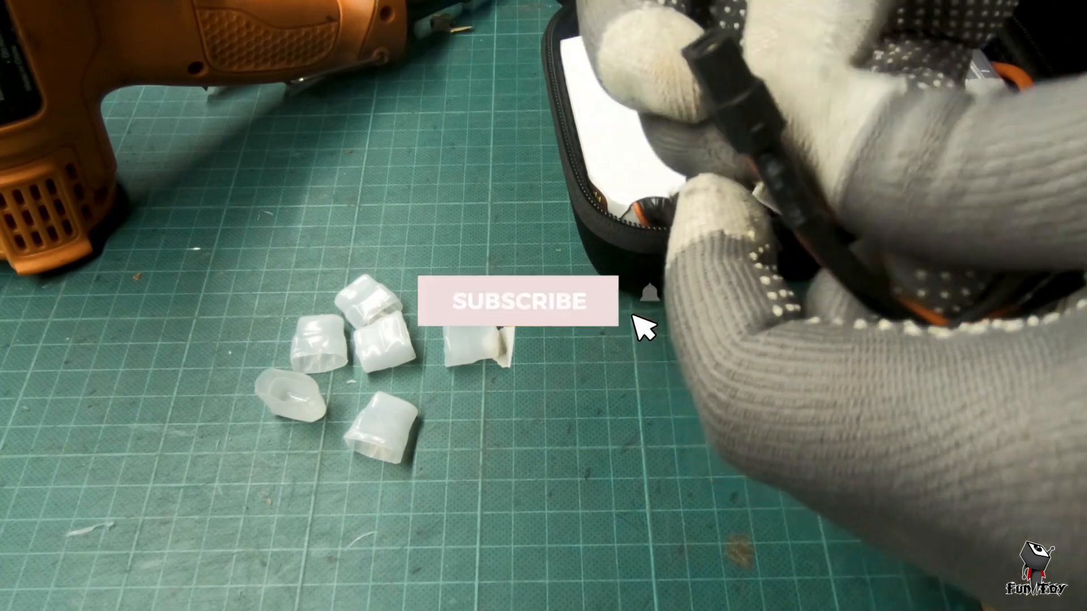
Fit a clear silicone cap over the end of a battery connector from the case
{"action": "left_click", "coordinate": [516, 301]}
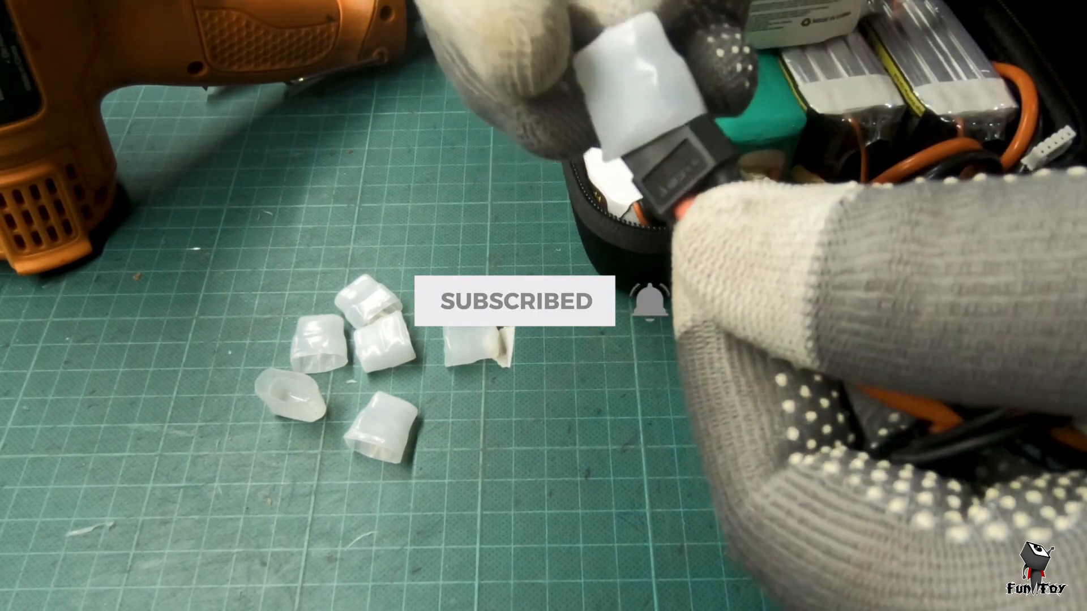